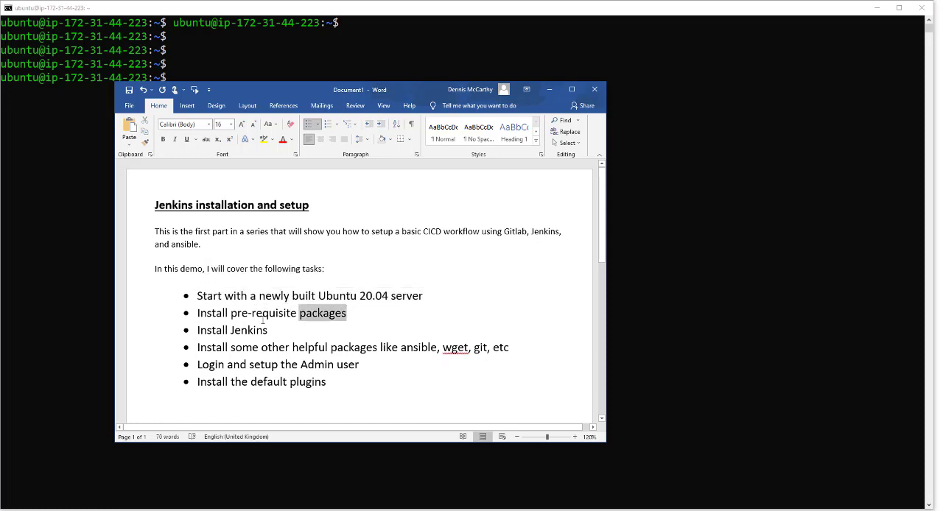
# - Add the Jenkins apt signing key, the debian-stable repository source, and the ansible PPA
pyautogui.click(268, 330)
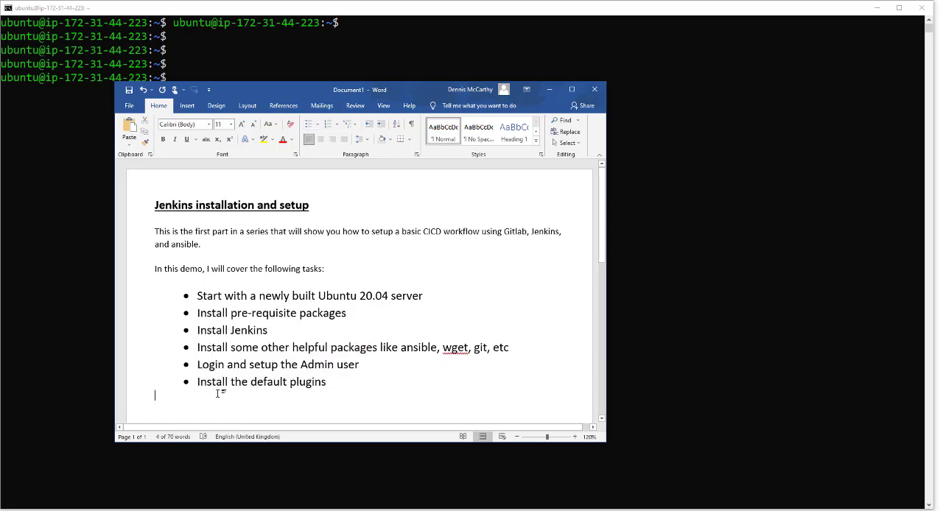
pyautogui.scroll(-3)
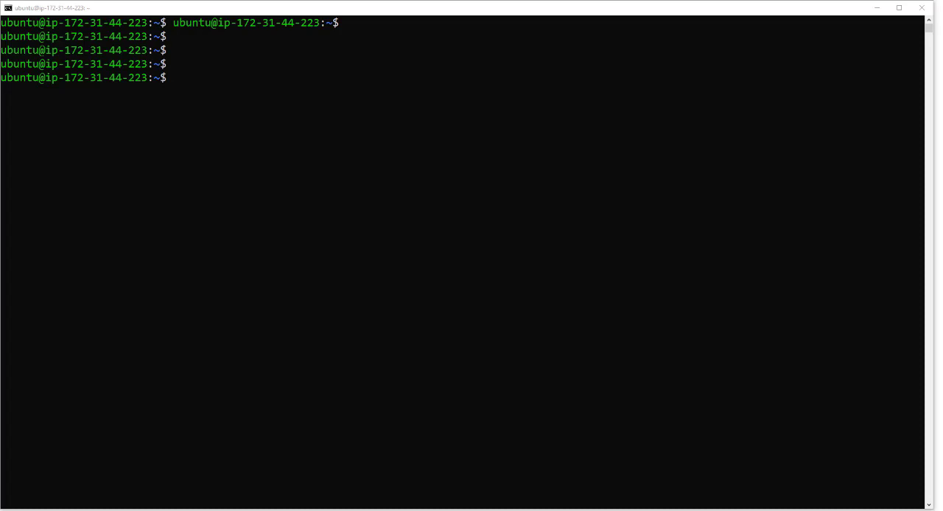
pyautogui.write('sudo wget -q -O - https://pkg.jenkins.io/debian-stable/jenkins.io.key | sudo apt-key add -')
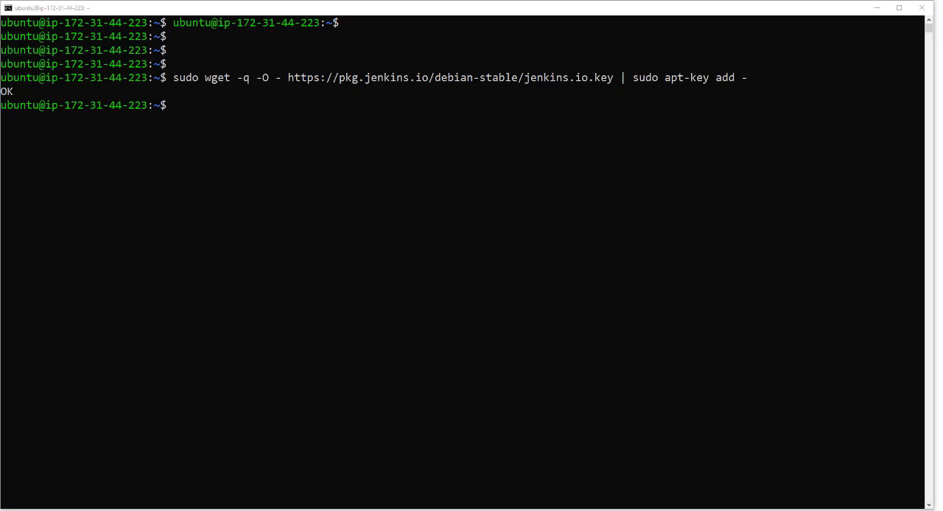
pyautogui.write("sudo echo 'deb http://pkg.jenkins.io/debian-stable binary/' | sudo tee -a /etc/apt/sources.list.d/jenkins.list")
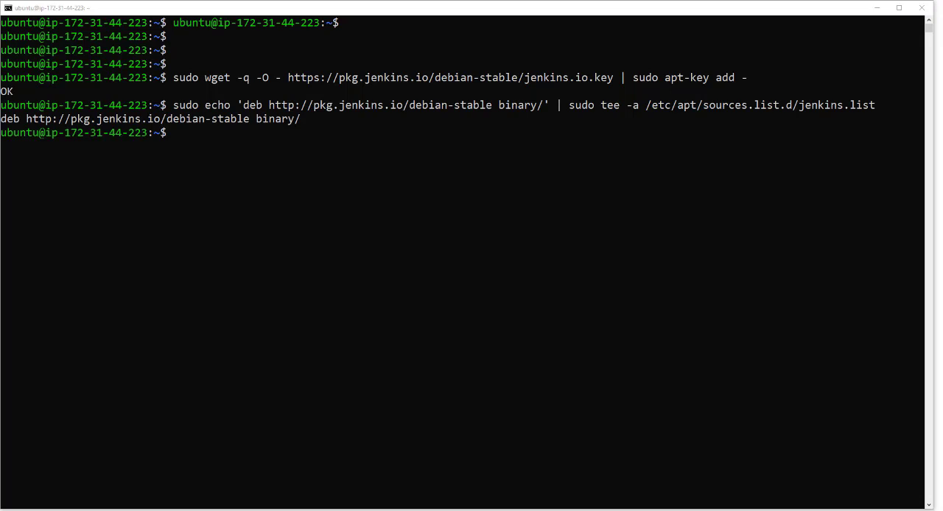
pyautogui.write('sudo apt-add-repository ppa:ansible/ansible -y')
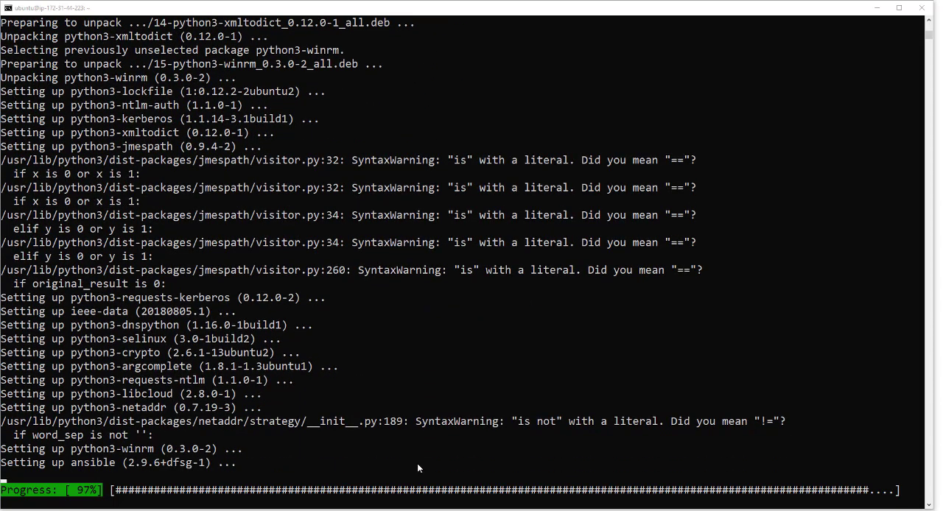
pyautogui.moveTo(417, 453)
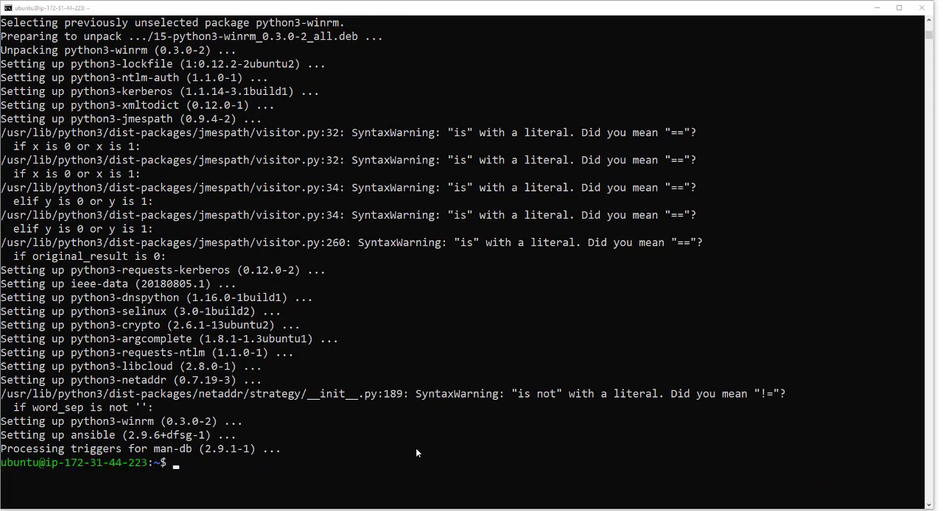
# - Install default-jre via apt-get, then enter the apt-get install jenkins command
pyautogui.write('sudo apt-get -y install default-jre')
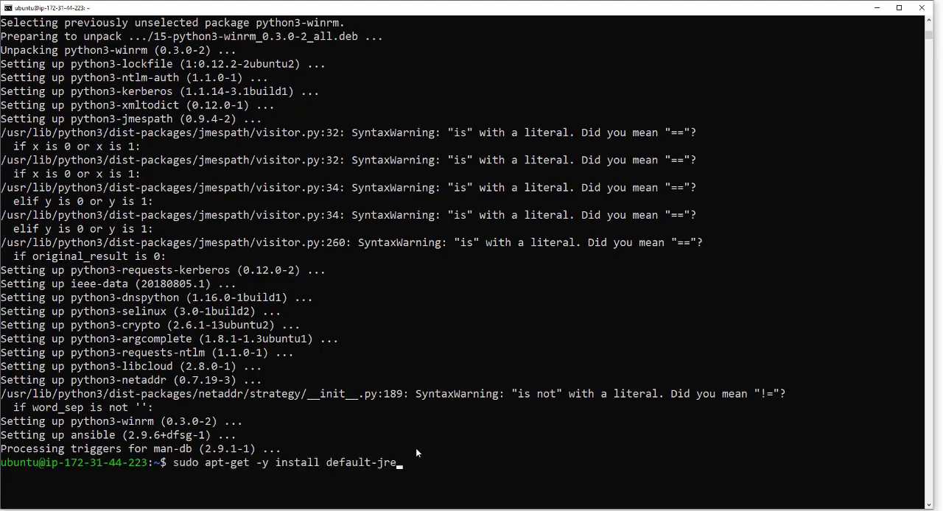
pyautogui.press('Return')
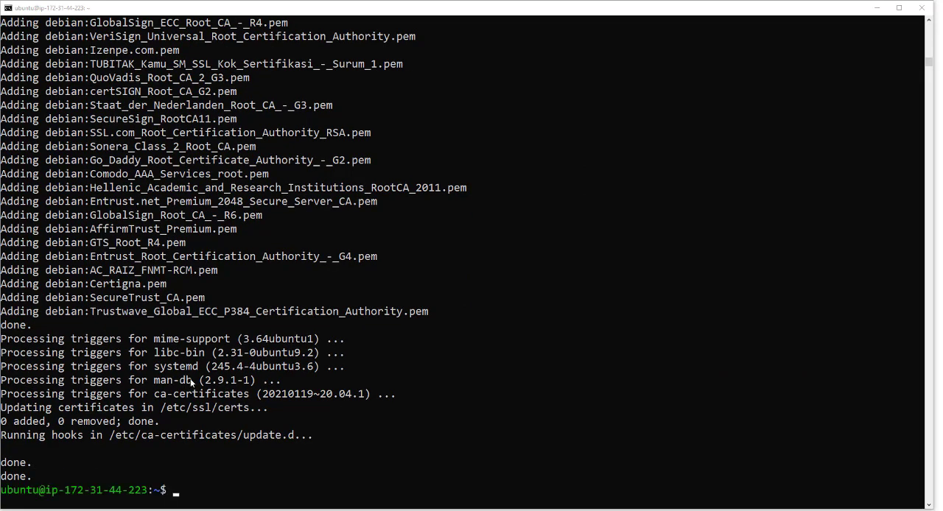
pyautogui.write('sudo apt-get -y install jenkins')
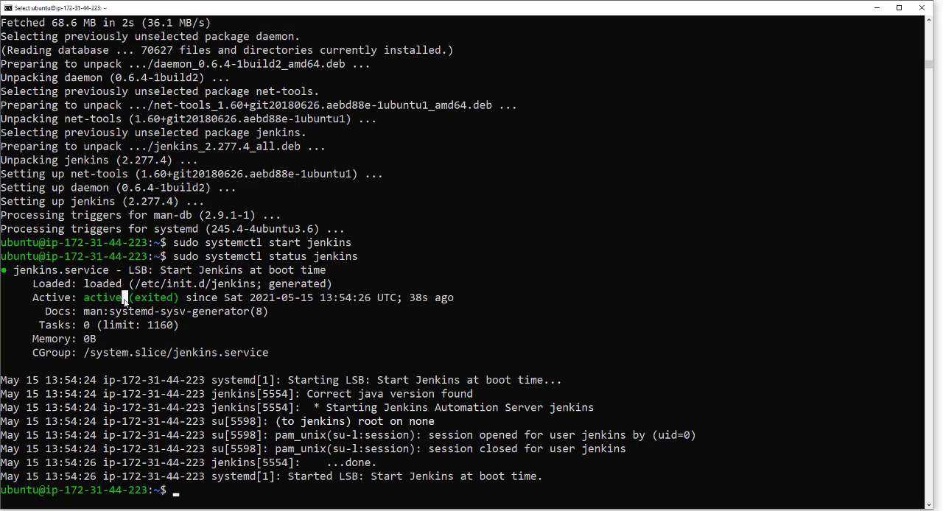
# - Check with netstat -tnlp and lsof that a jenkins-owned java process holds port 8080
pyautogui.write('net')
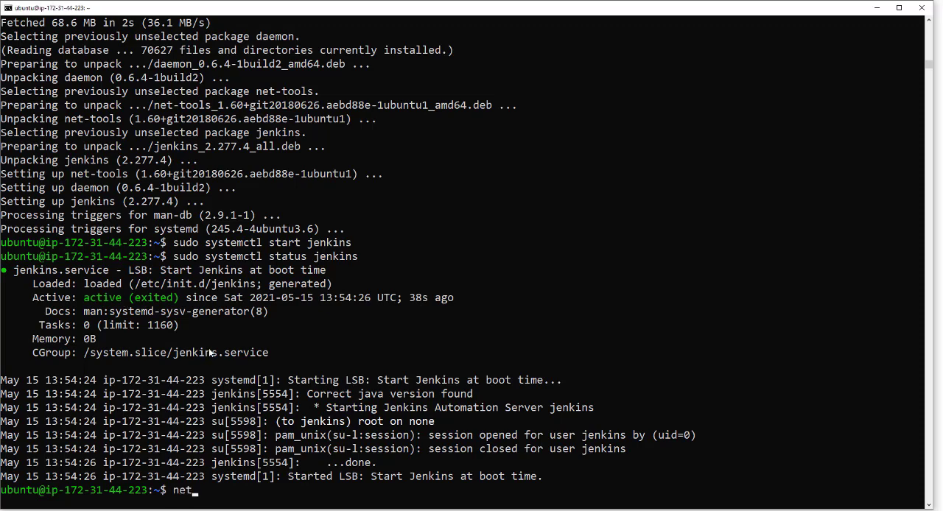
pyautogui.write('stat -tnlp')
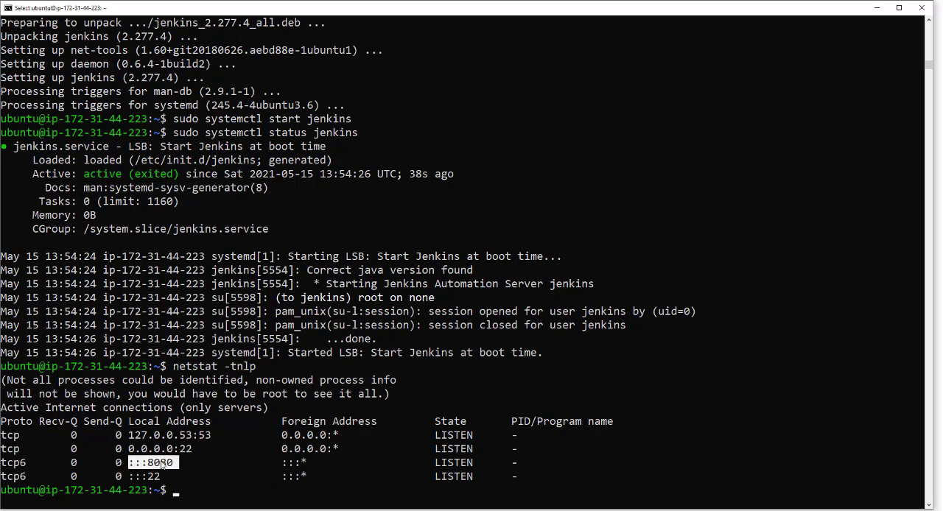
pyautogui.write('sudo l')
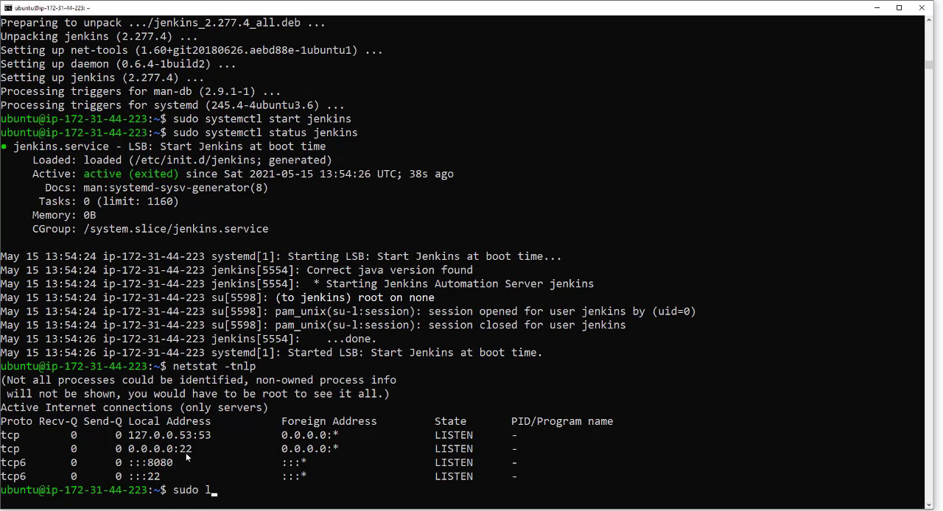
pyautogui.write('sof -i:8080')
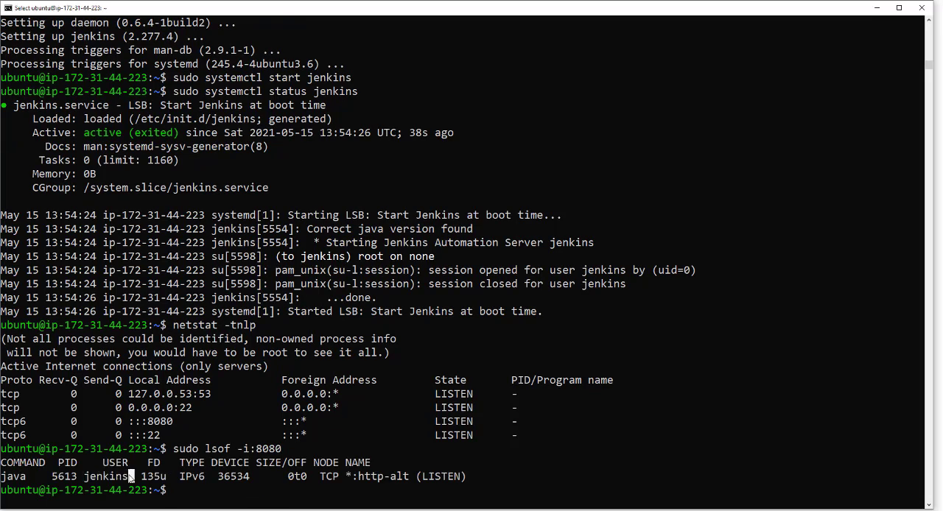
pyautogui.moveTo(84, 475); pyautogui.dragTo(431, 476)
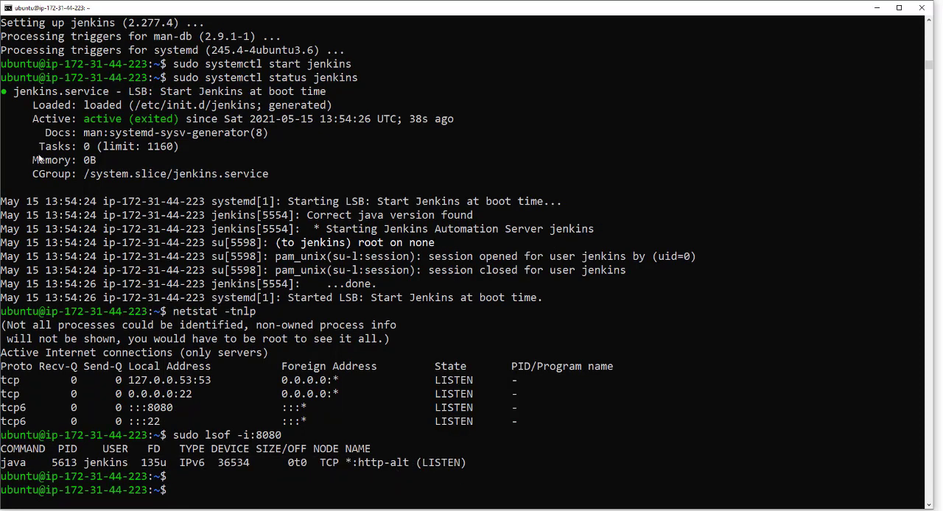
pyautogui.moveTo(39, 160)
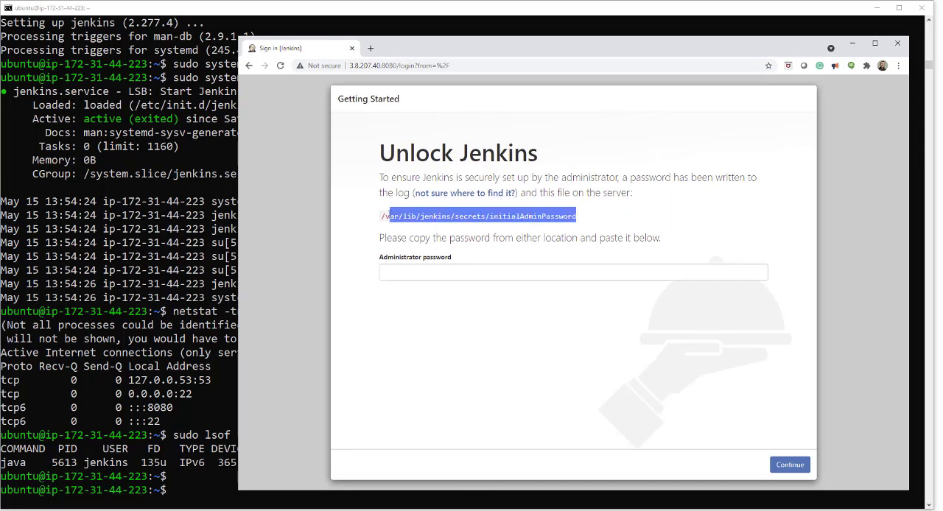
# - Copy the initial admin password from the terminal into Jenkins and unlock it
pyautogui.doubleClick(476, 215)
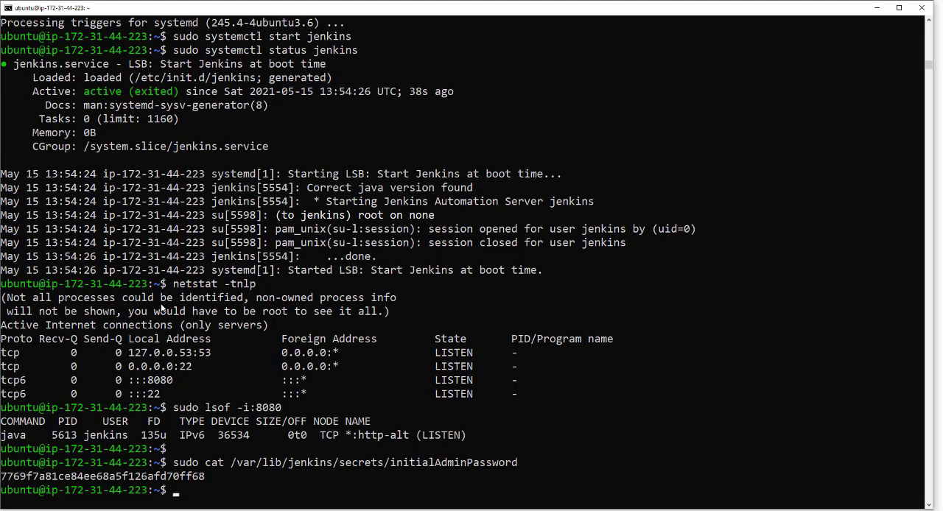
pyautogui.doubleClick(103, 490)
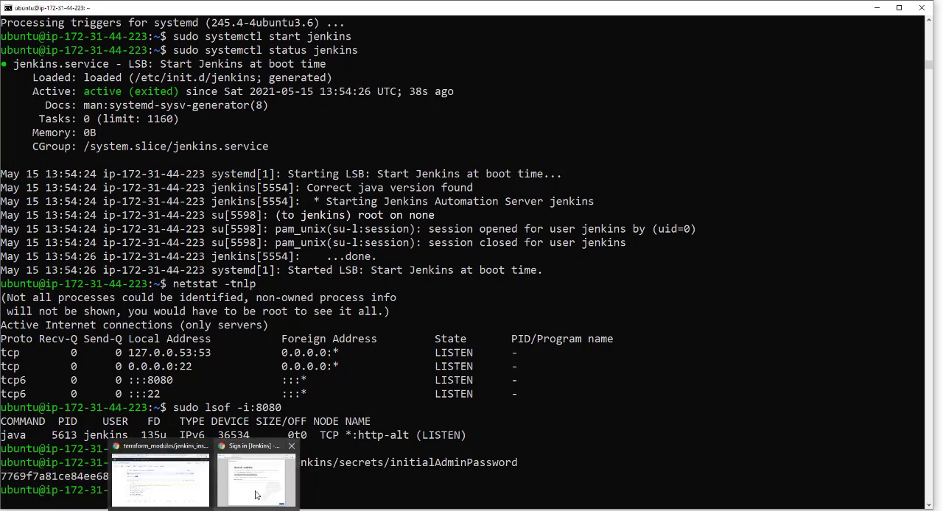
pyautogui.click(255, 478)
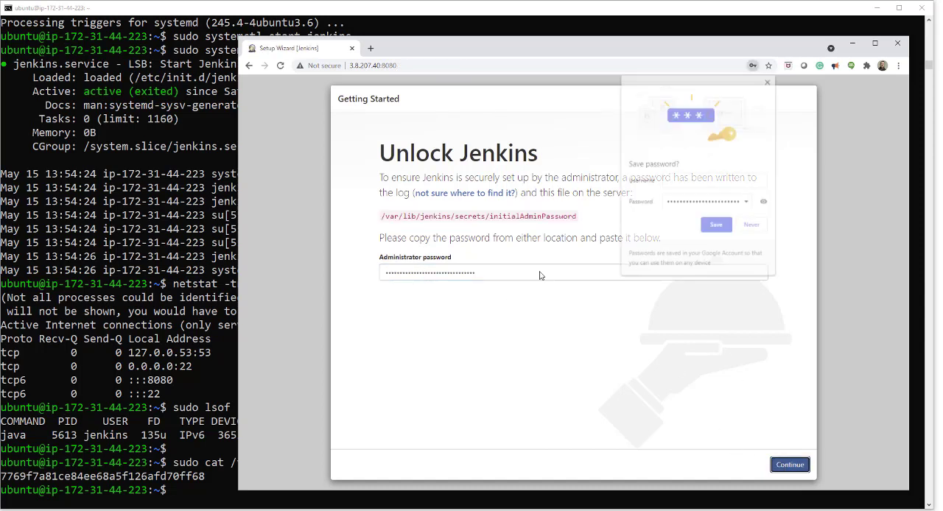
pyautogui.click(789, 464)
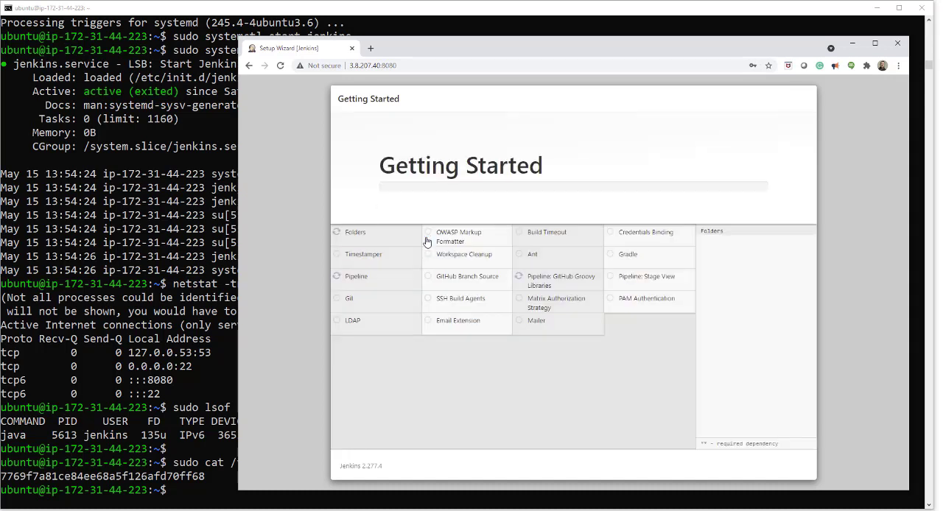
# - Choose Install suggested plugins and wait for the plugin list to finish installing
pyautogui.click(353, 232)
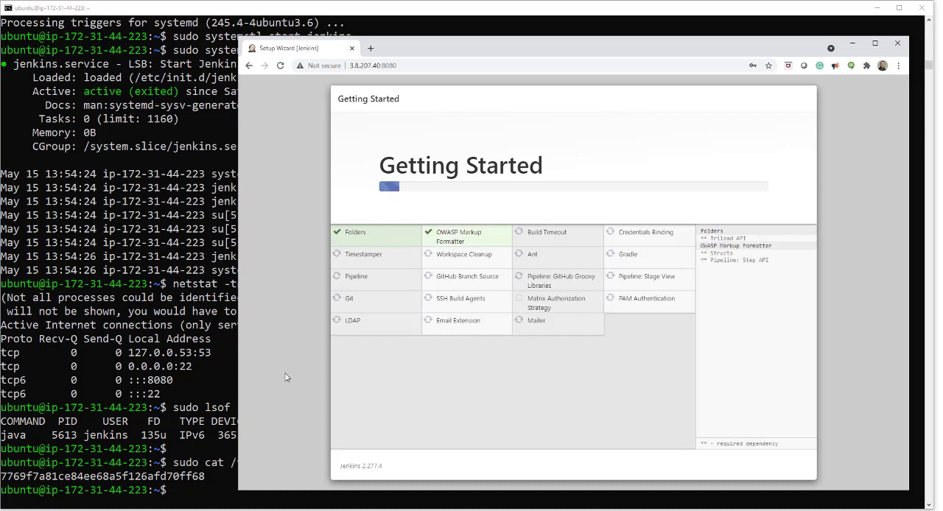
pyautogui.click(521, 232)
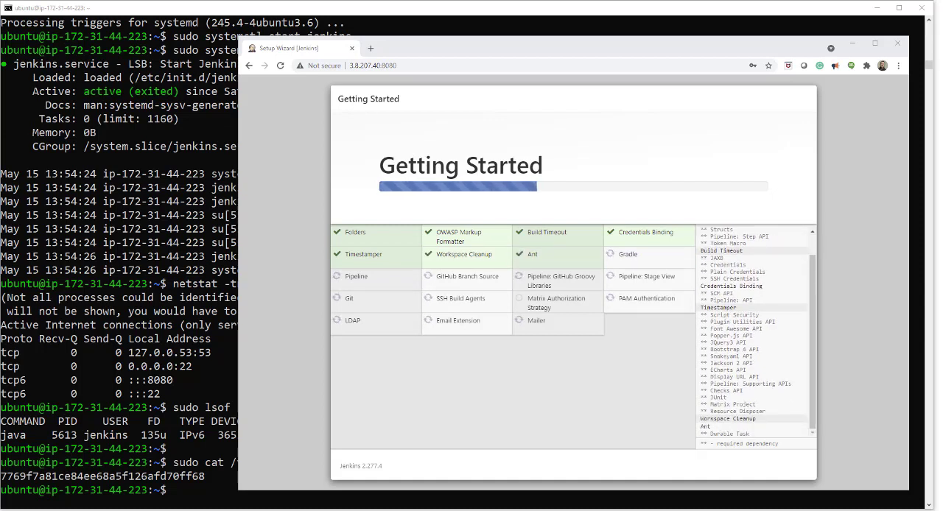
pyautogui.scroll(-3)
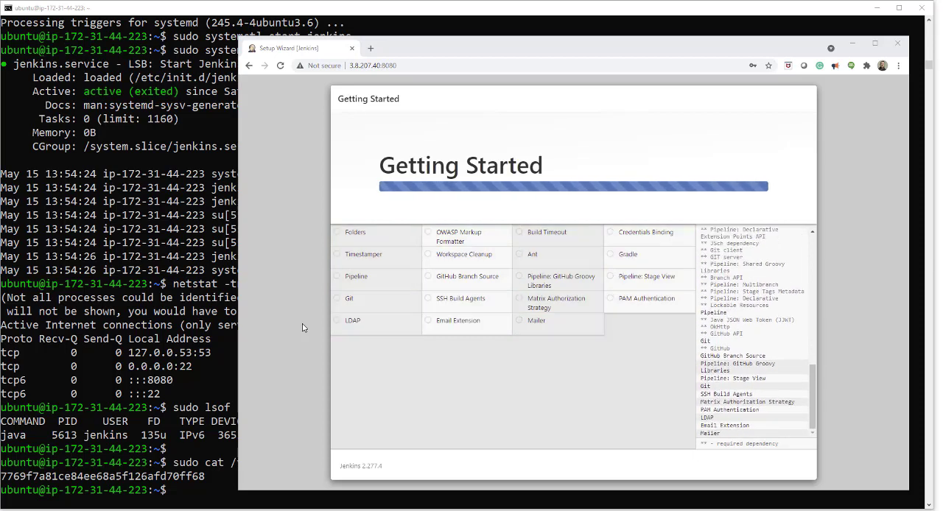
pyautogui.moveTo(419, 362)
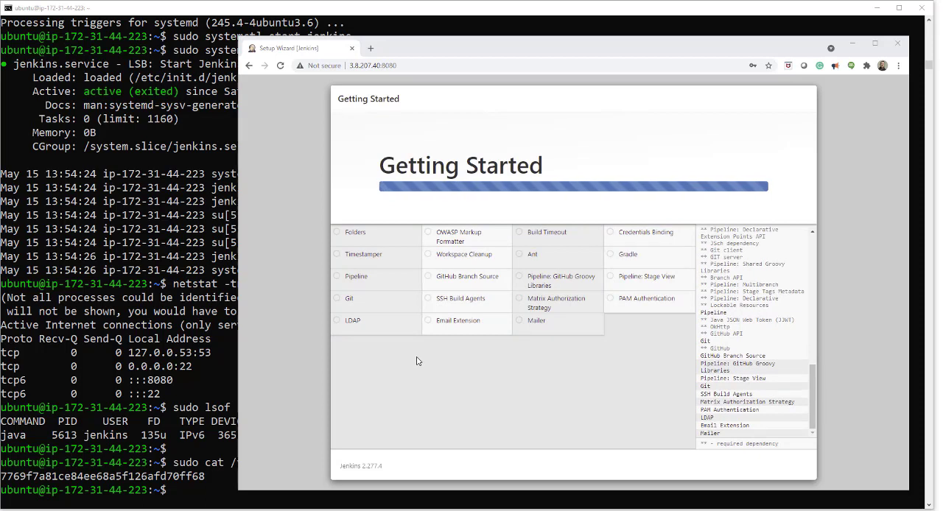
pyautogui.moveTo(305, 346)
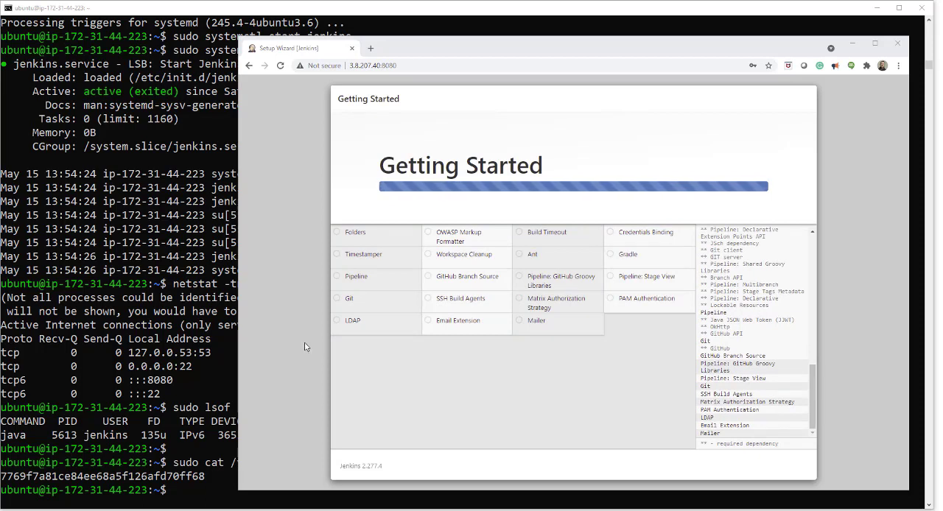
pyautogui.moveTo(303, 346)
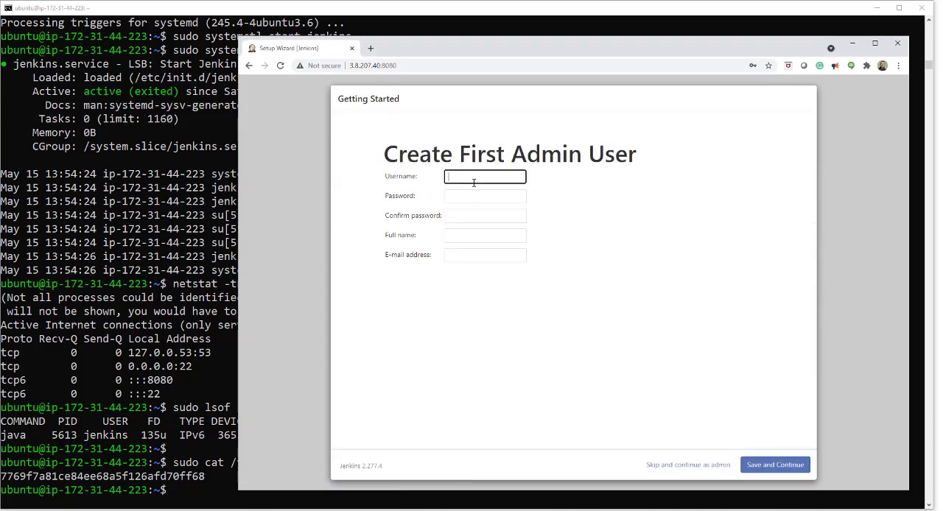
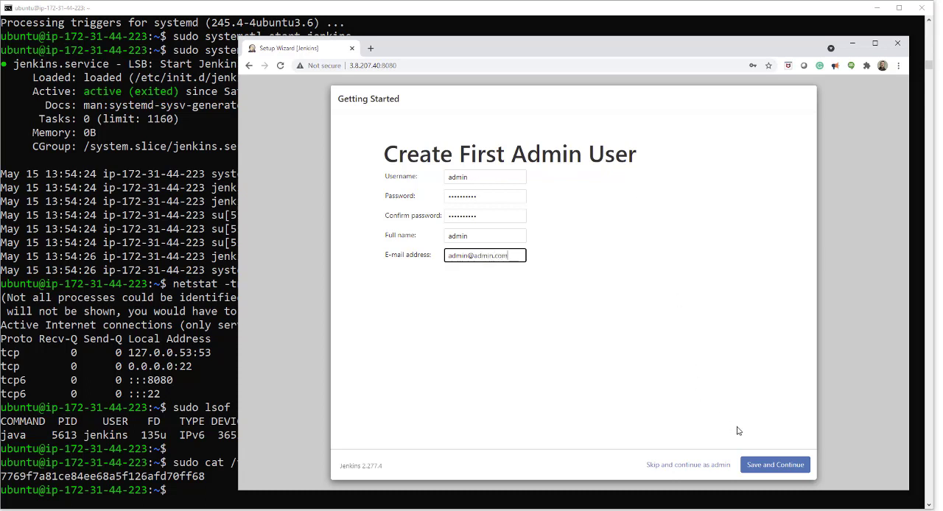
# - Create the first admin user 'admin' with password, full name and an admin@ e-mail
pyautogui.click(775, 464)
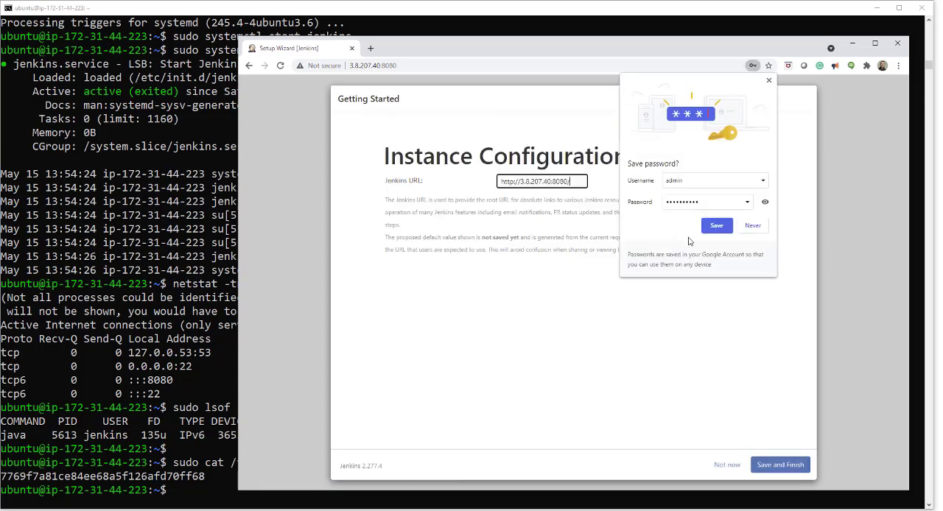
# - Decline Chrome's password save, keep the proposed Jenkins URL, and start using Jenkins
pyautogui.click(752, 225)
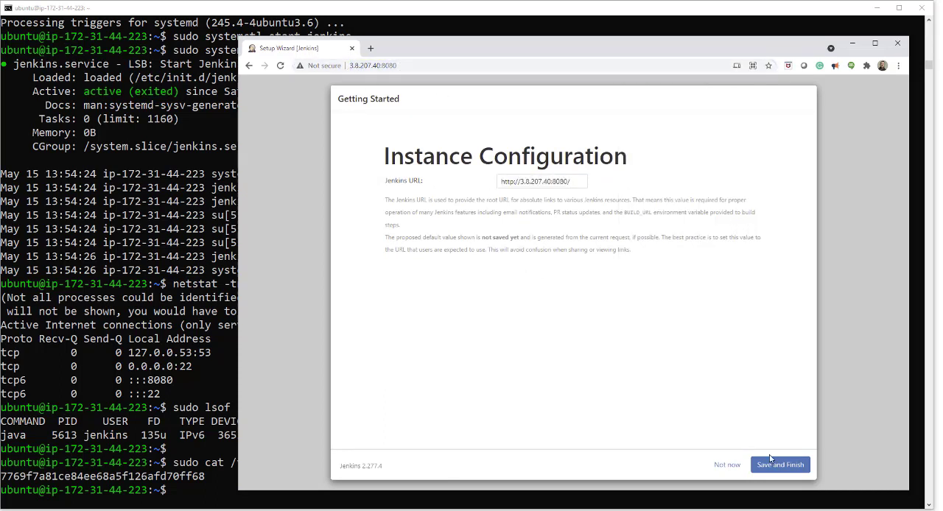
pyautogui.click(785, 465)
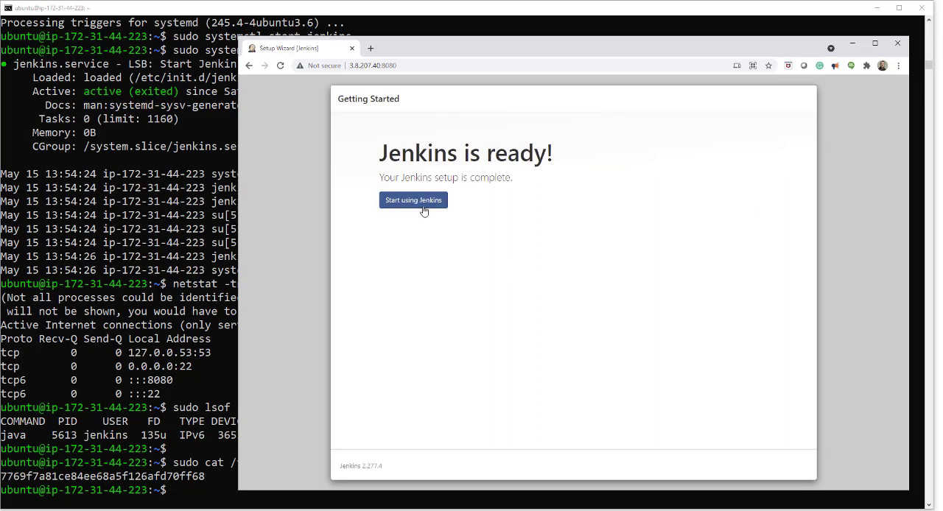
pyautogui.click(412, 199)
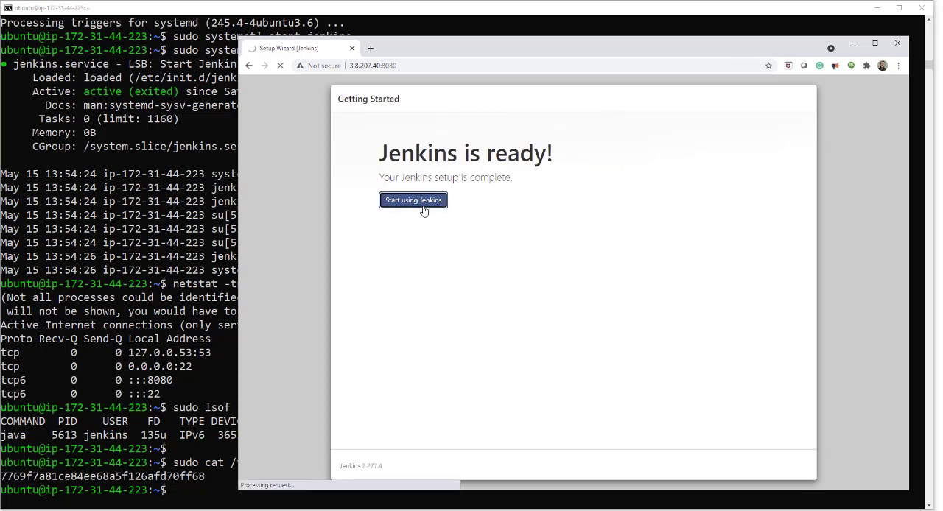
pyautogui.click(413, 200)
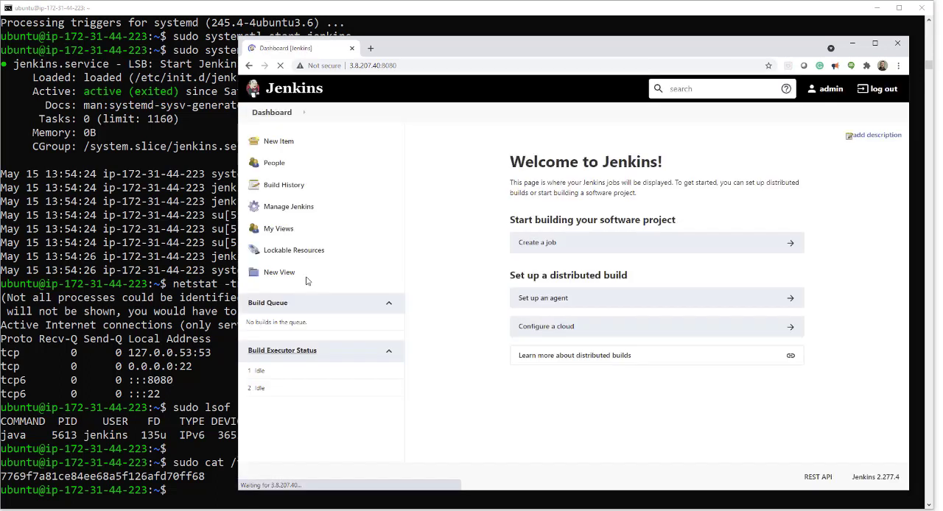